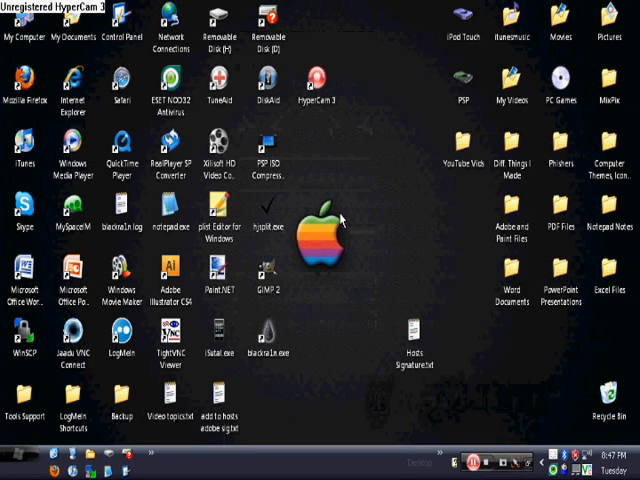
mouse_move(450, 116)
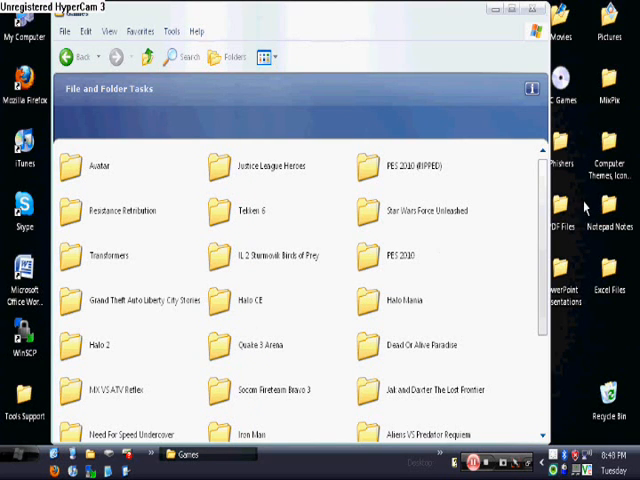
Step: Navigate into the Grand Theft Auto Liberty City Stories game folder
scroll(down, 3)
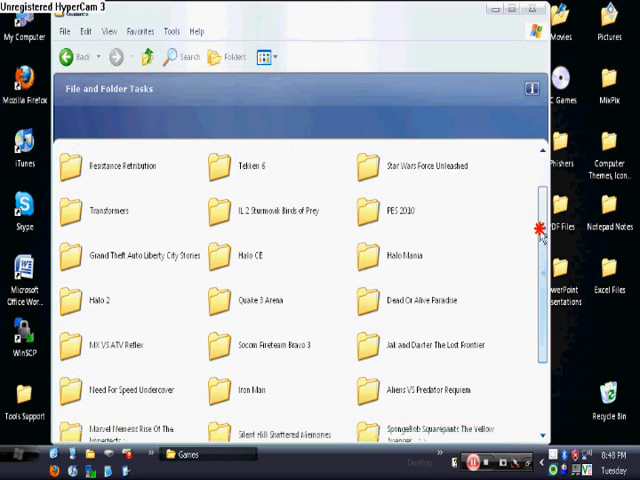
scroll(down, 3)
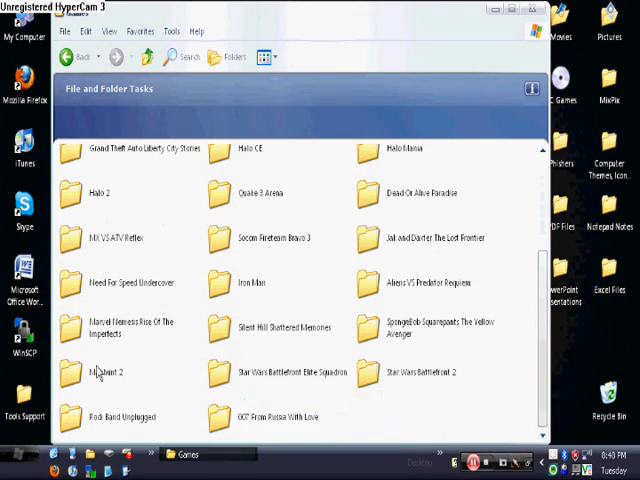
double_click(104, 372)
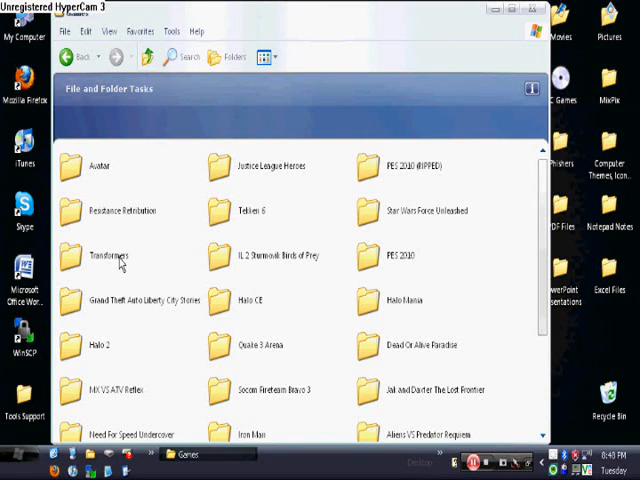
double_click(150, 300)
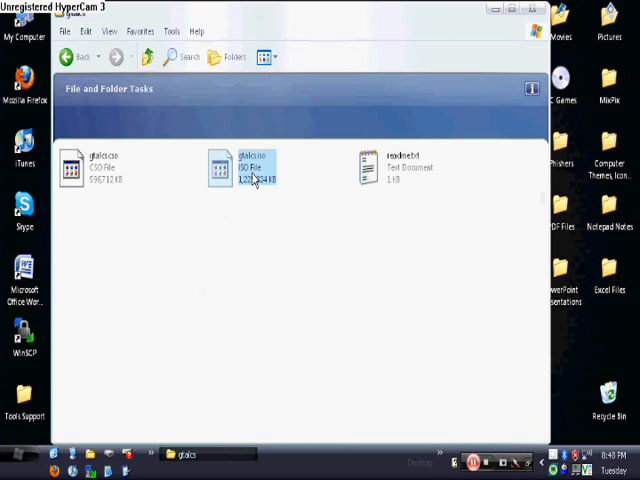
mouse_move(252, 170)
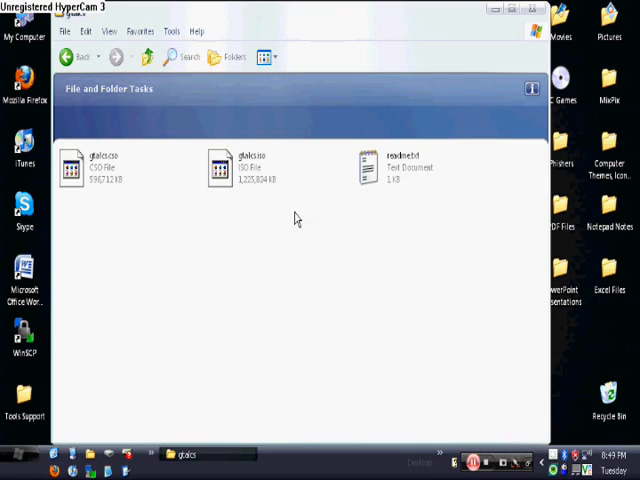
mouse_move(392, 166)
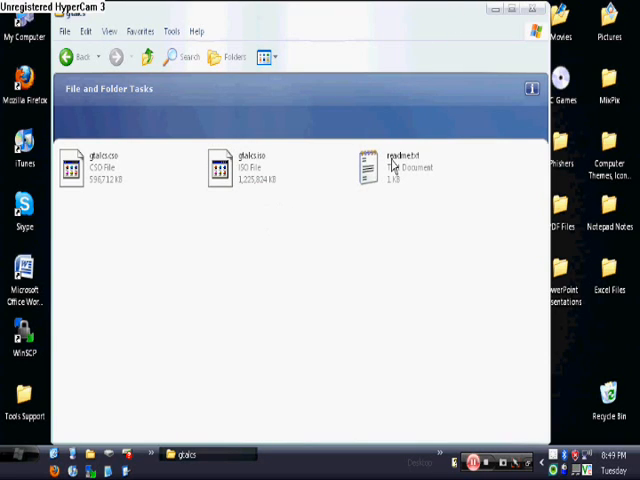
mouse_move(306, 300)
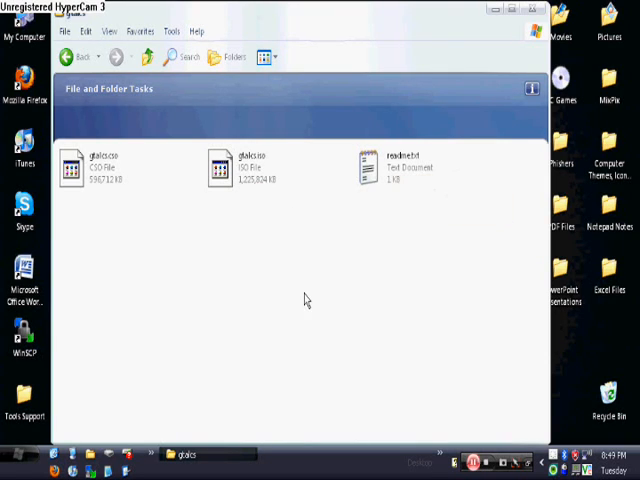
mouse_move(228, 316)
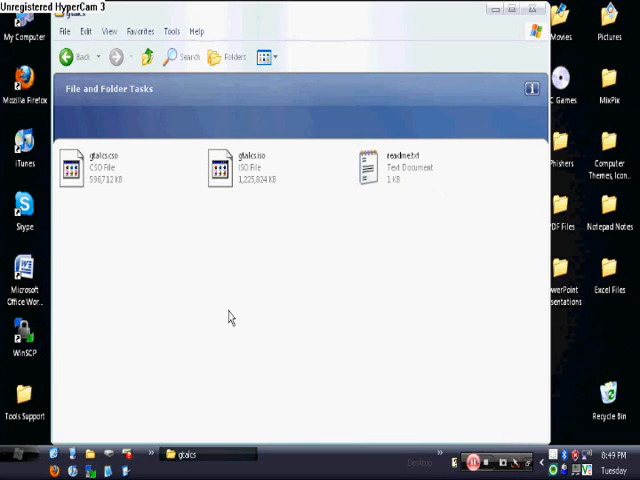
mouse_move(192, 220)
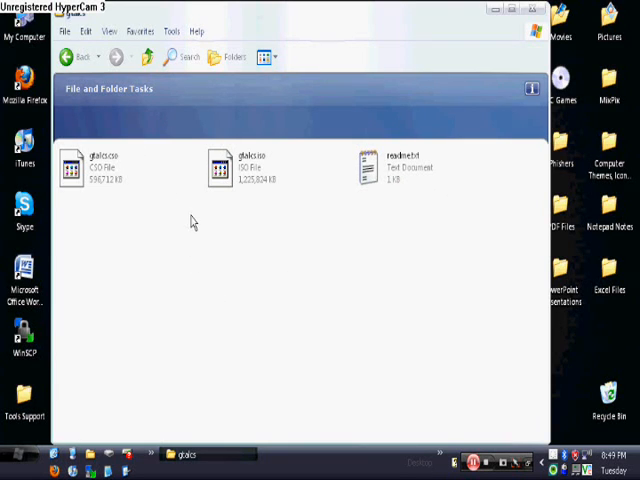
mouse_move(184, 196)
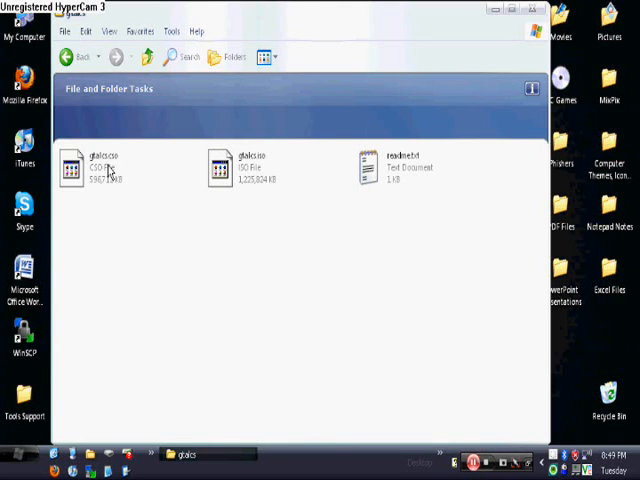
mouse_move(104, 170)
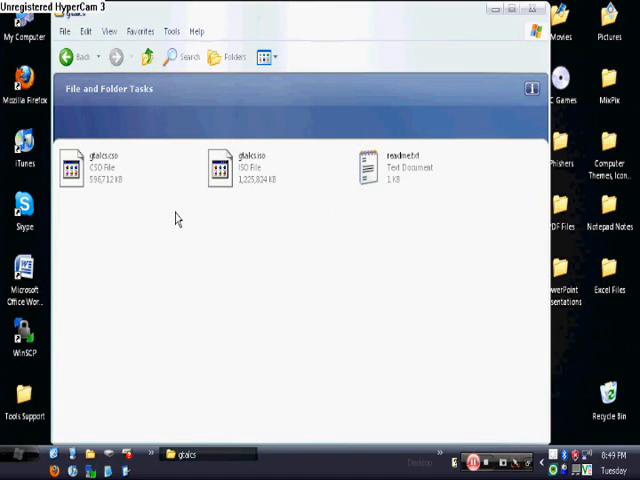
mouse_move(230, 210)
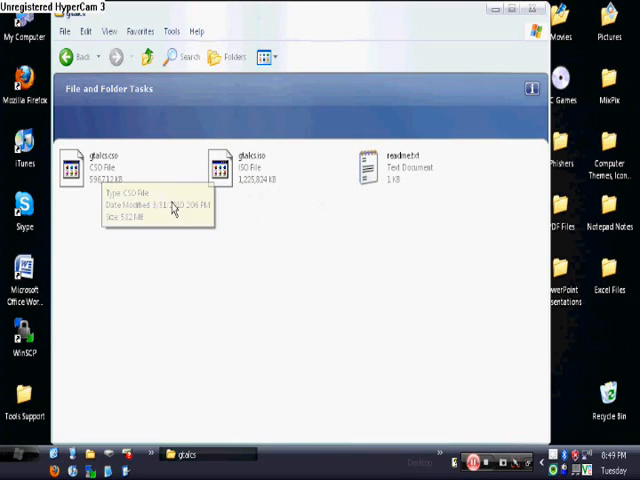
mouse_move(528, 22)
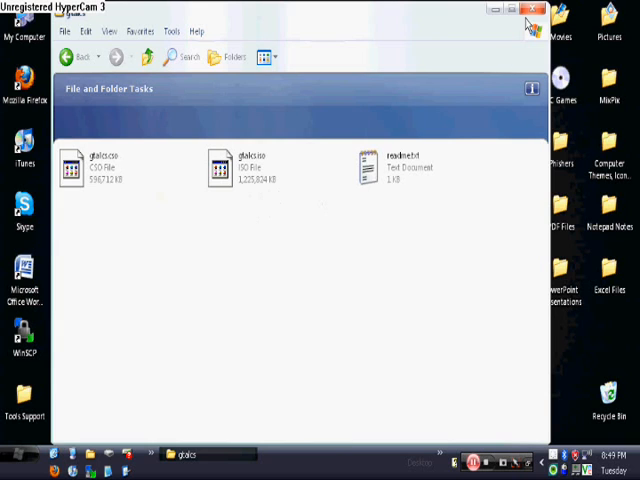
Step: Close the game folder window after checking the ISO and CSO file sizes
click(532, 8)
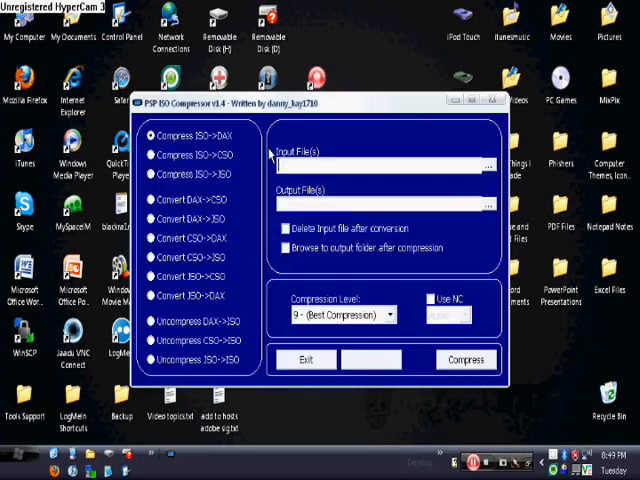
Step: Set the compressor to ISO-to-CSO mode after briefly trying CSO-to-ISO decompression
click(372, 360)
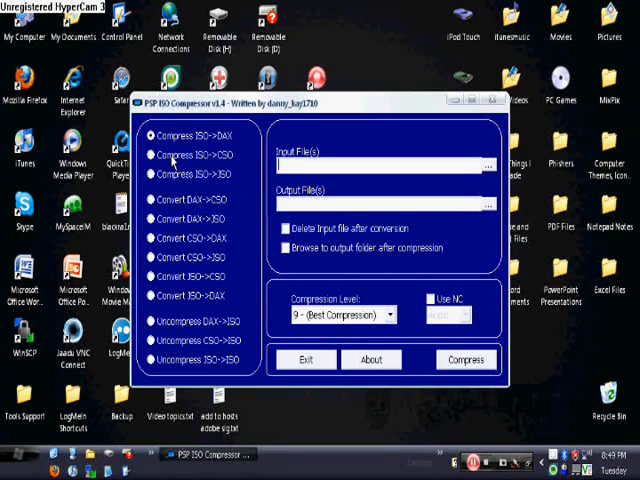
click(150, 152)
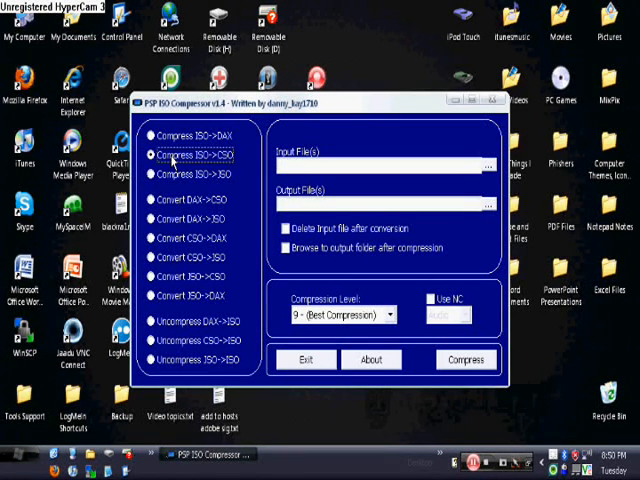
mouse_move(228, 342)
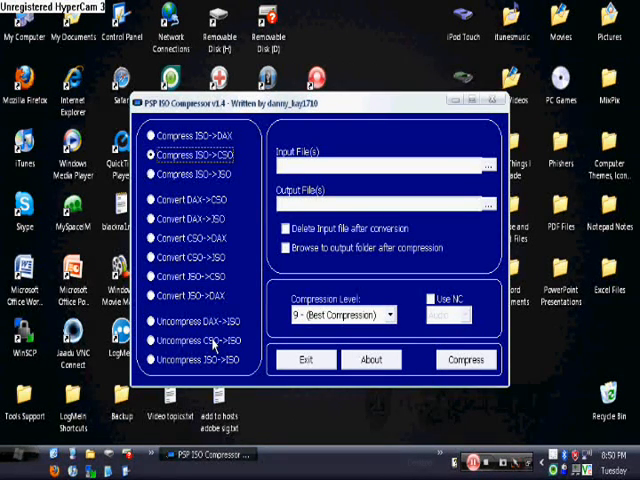
click(148, 340)
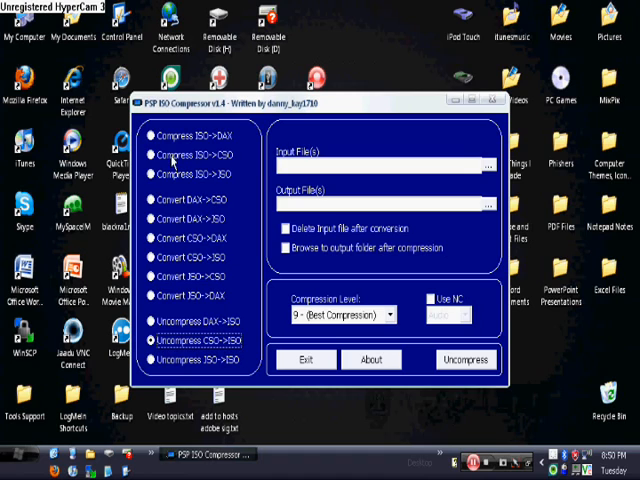
click(152, 156)
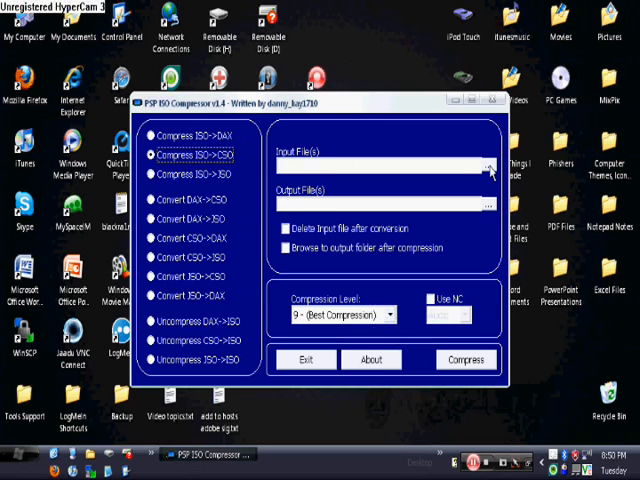
mouse_move(484, 188)
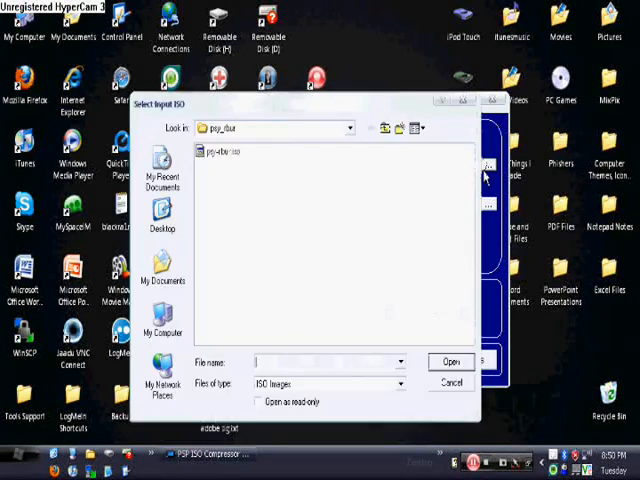
Step: Browse the input-file dialog up to Games and into the Liberty City Stories folder
click(384, 128)
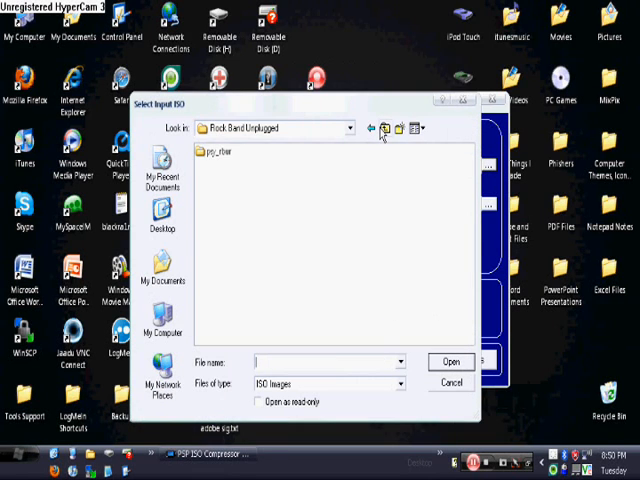
click(384, 128)
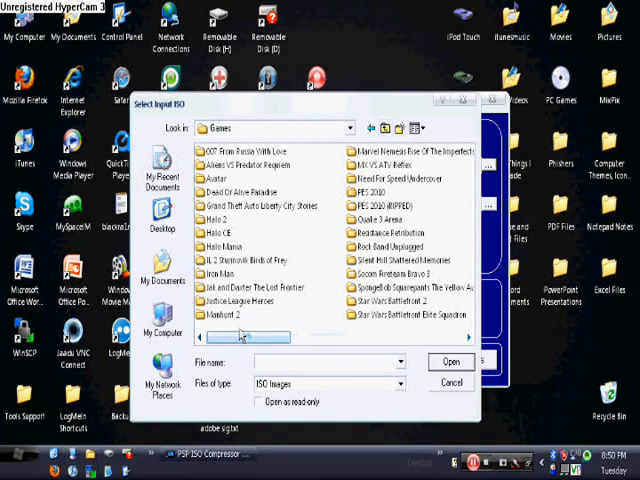
double_click(256, 206)
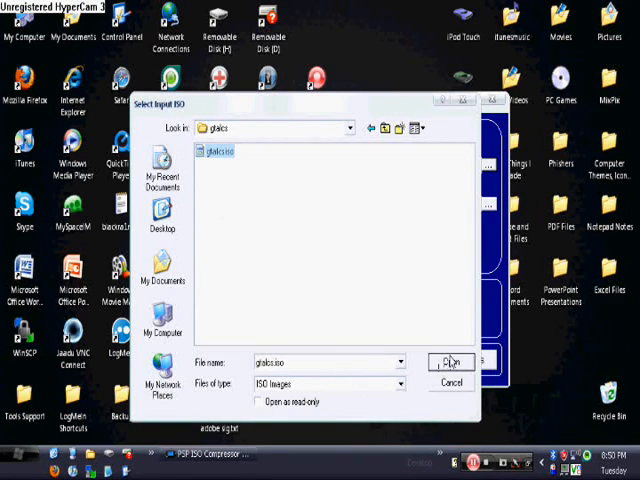
Step: Confirm gtalcs.iso as input and compress it to CSO, overwriting the existing output file
click(450, 362)
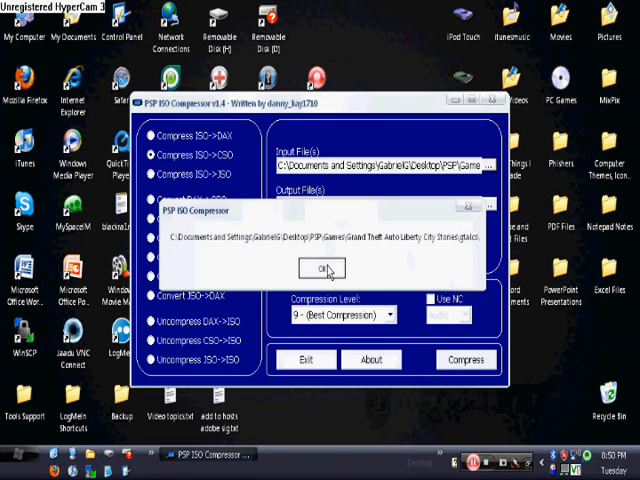
click(320, 268)
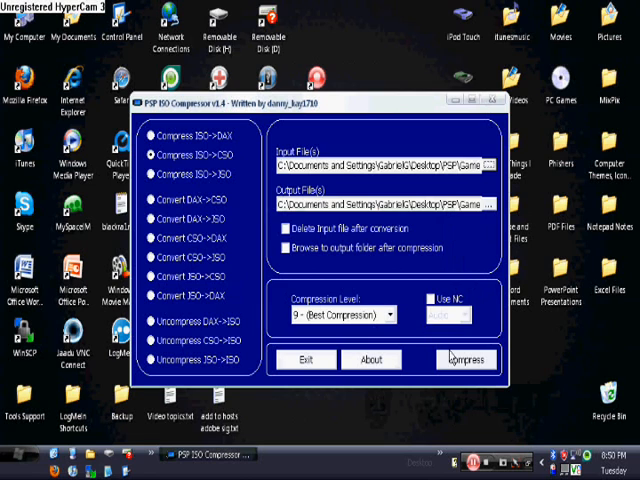
click(464, 360)
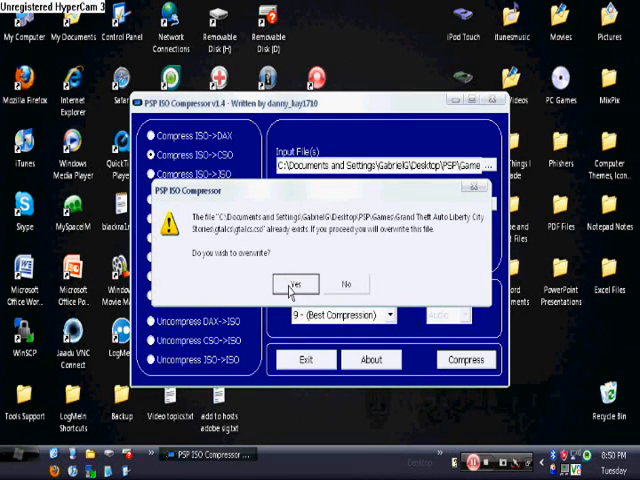
click(288, 284)
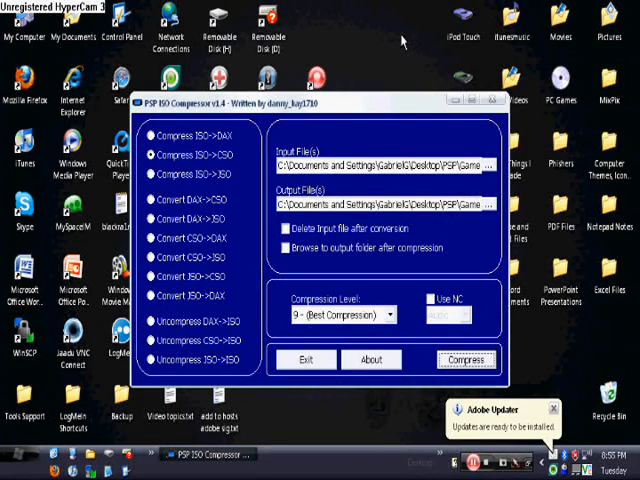
mouse_move(404, 42)
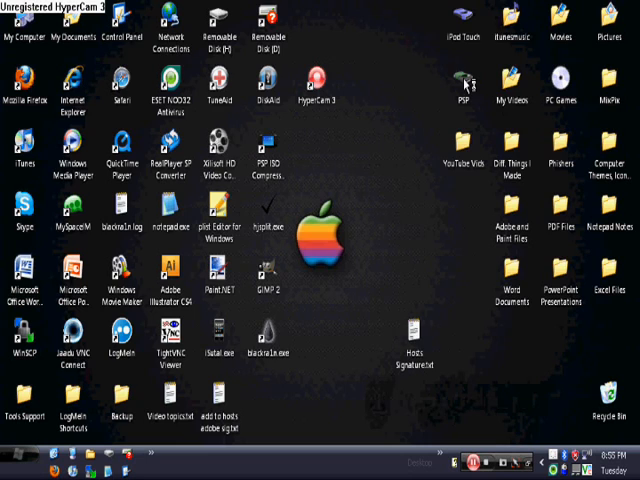
Step: Reopen the PSP folder from the desktop and browse toward the game folder
double_click(466, 84)
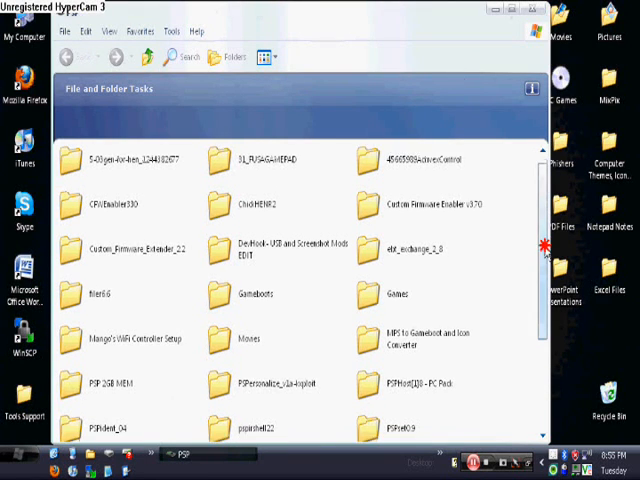
scroll(down, 3)
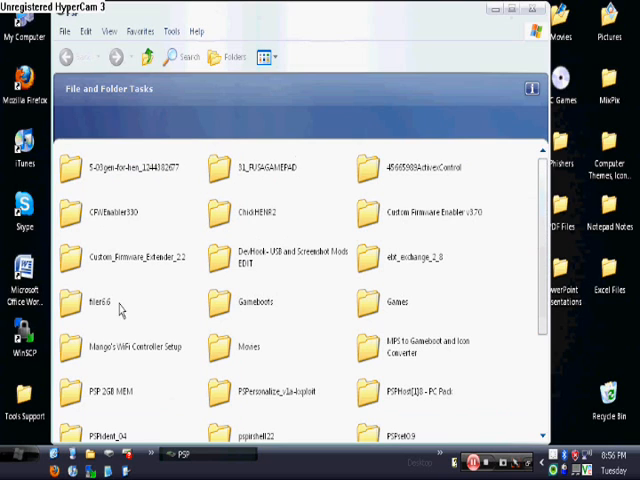
mouse_move(448, 304)
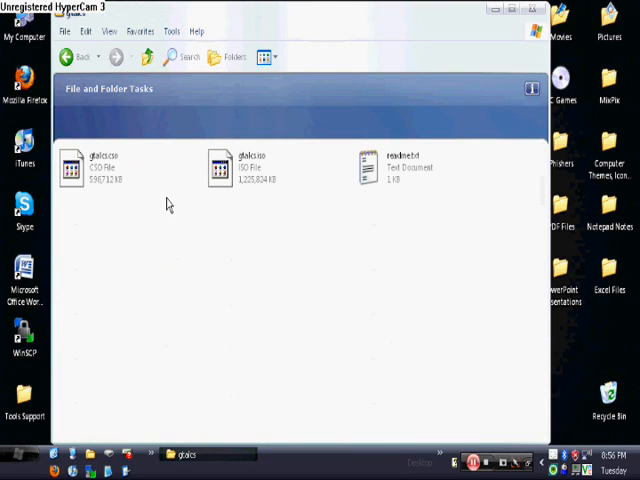
mouse_move(96, 170)
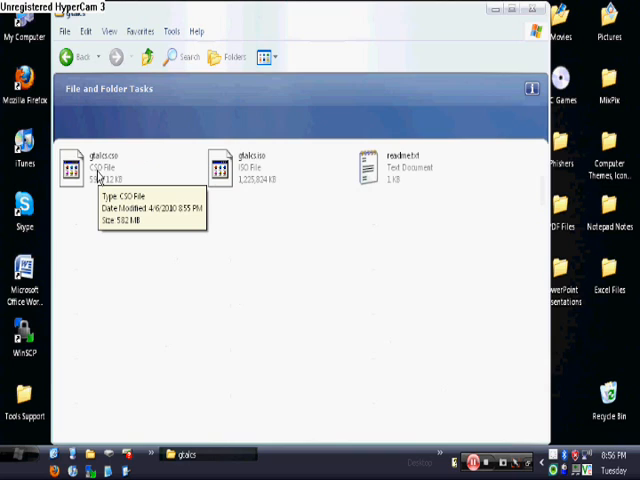
mouse_move(122, 284)
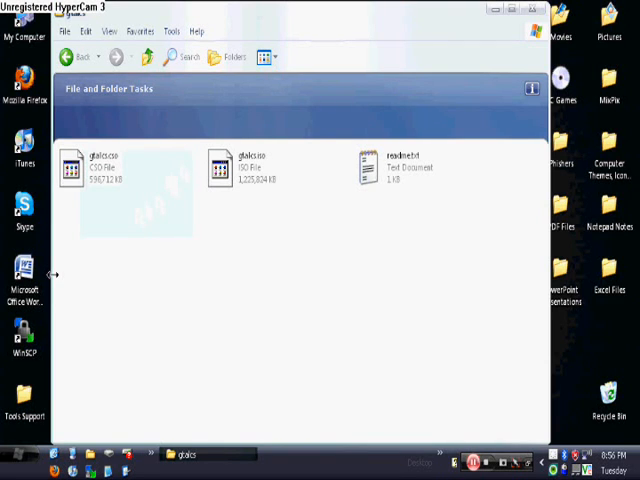
mouse_move(128, 170)
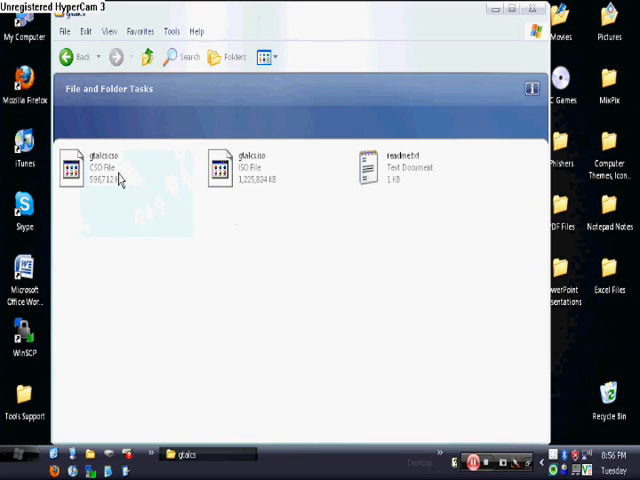
mouse_move(110, 162)
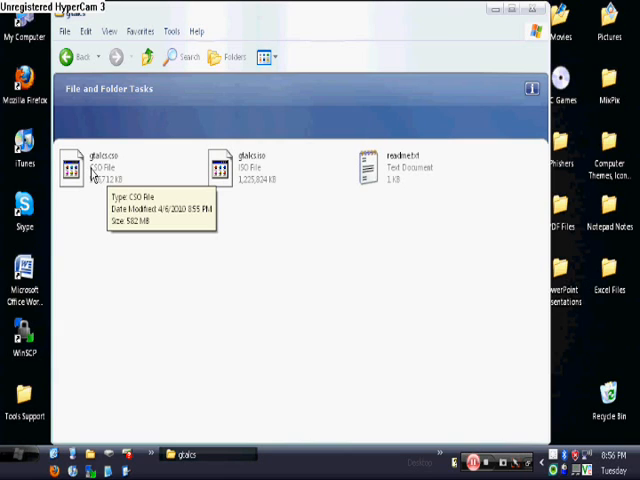
mouse_move(148, 56)
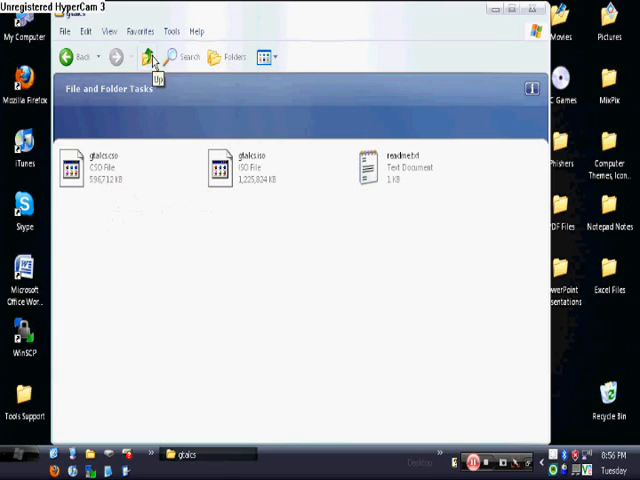
Step: Return to the Games folder and close the Explorer window, leaving the desktop clear
click(144, 56)
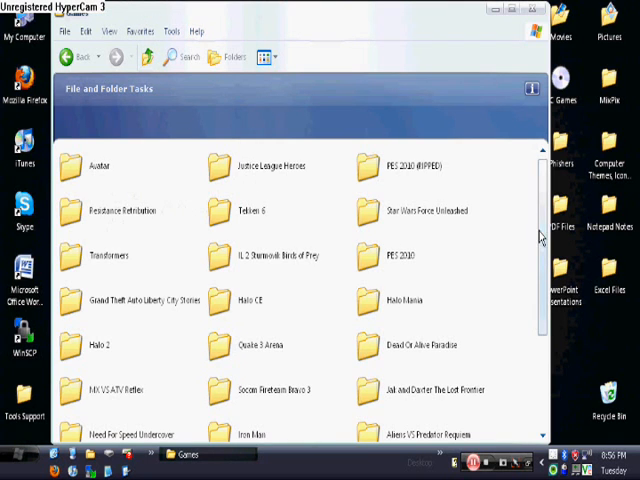
click(532, 8)
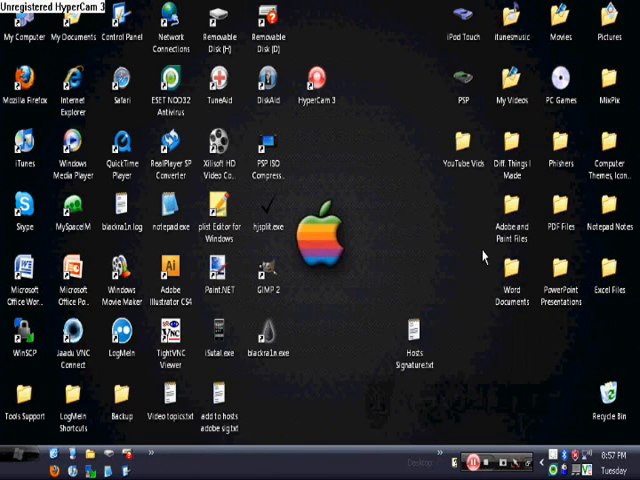